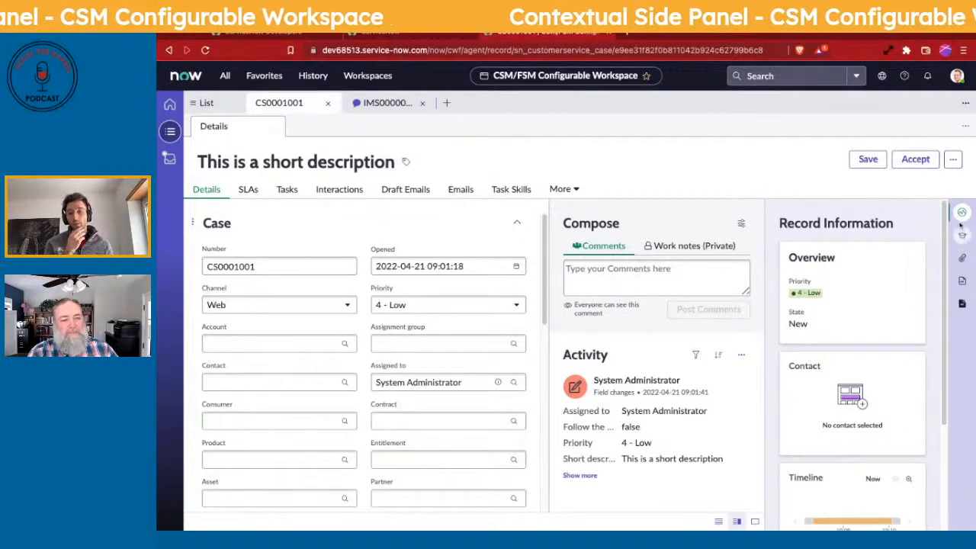
pyautogui.moveTo(962, 304)
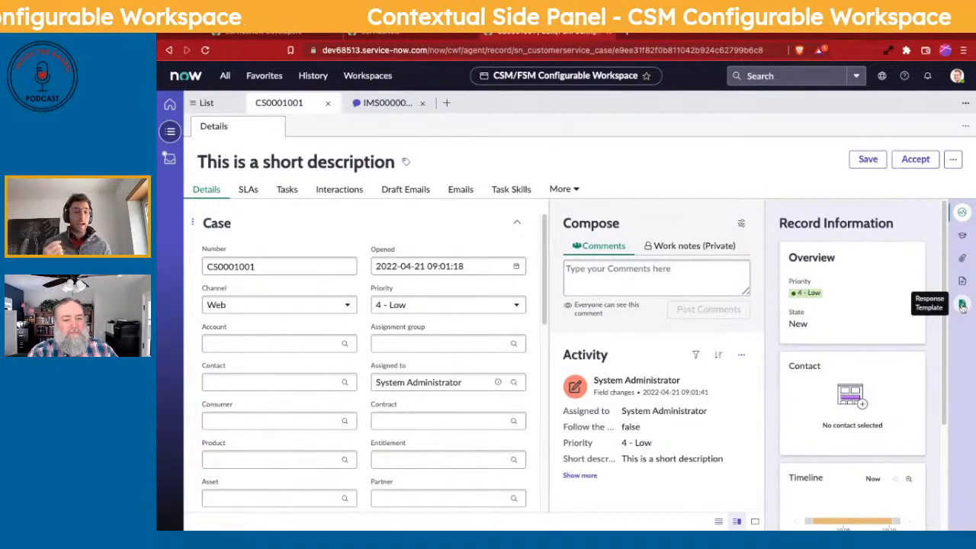
pyautogui.moveTo(962, 257)
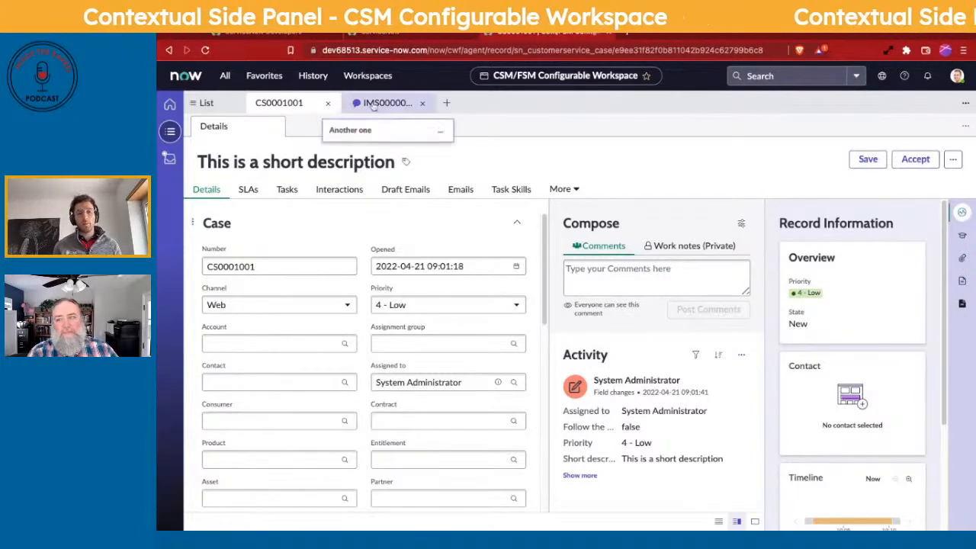
# - Visit IMS0000003 and case CS0001001, then load sys_ux_screen_type.list in the classic tab
pyautogui.click(385, 103)
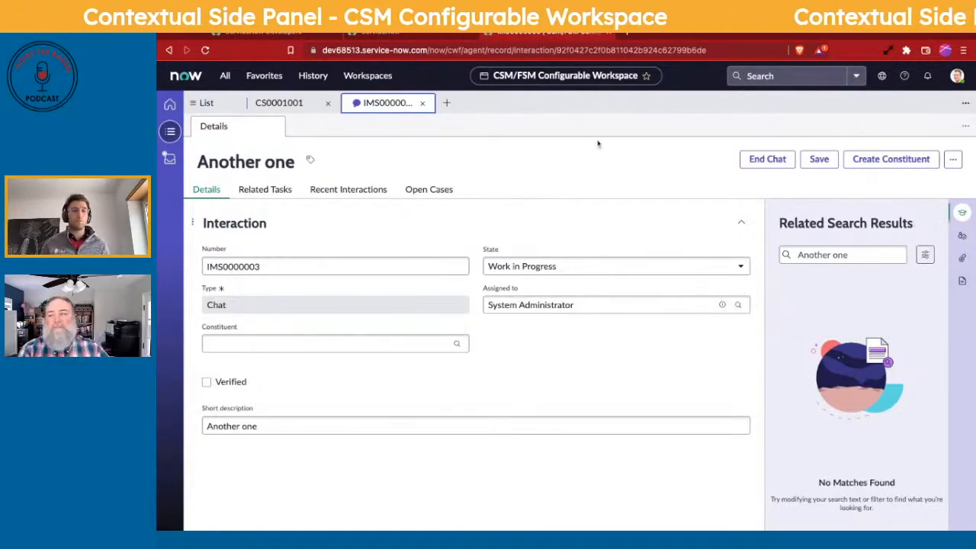
pyautogui.click(279, 102)
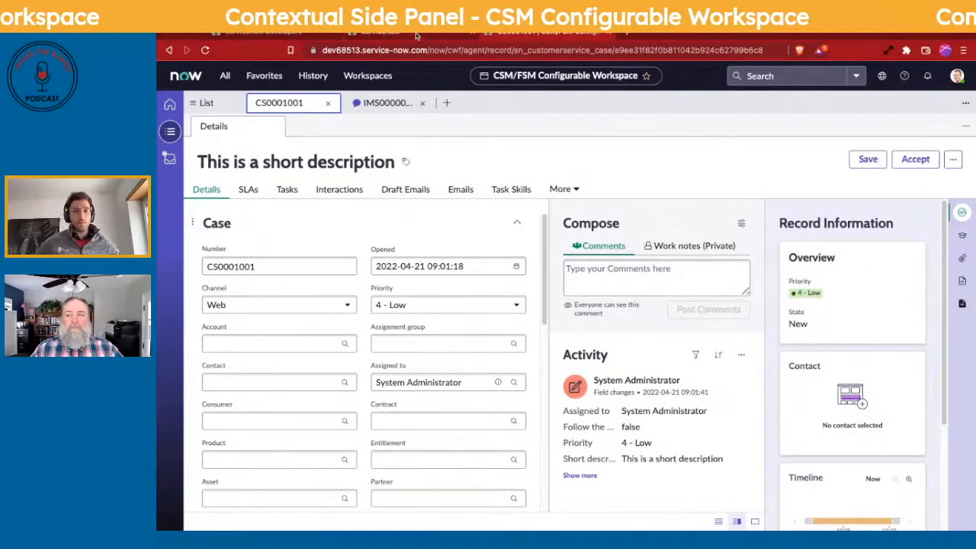
pyautogui.click(225, 76)
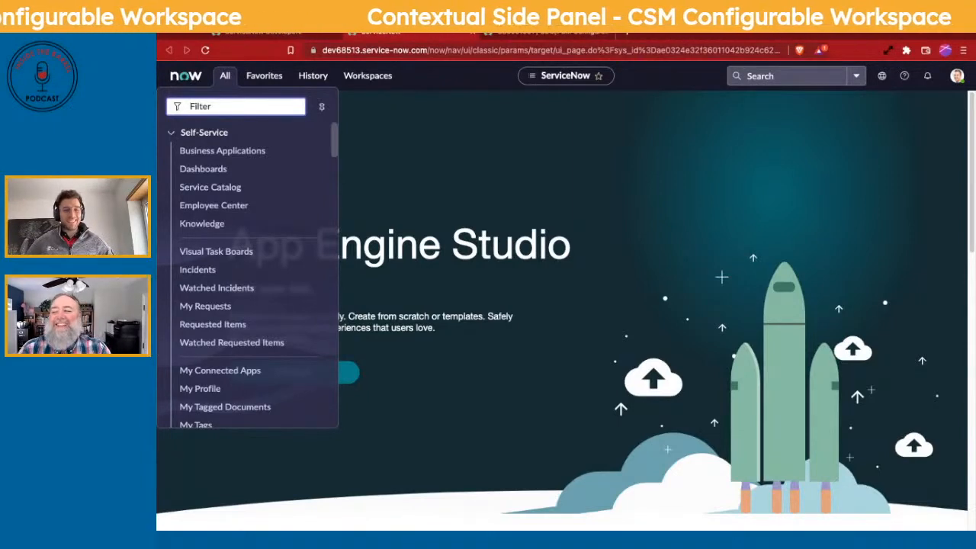
pyautogui.write('sys_ux_screen_typ')
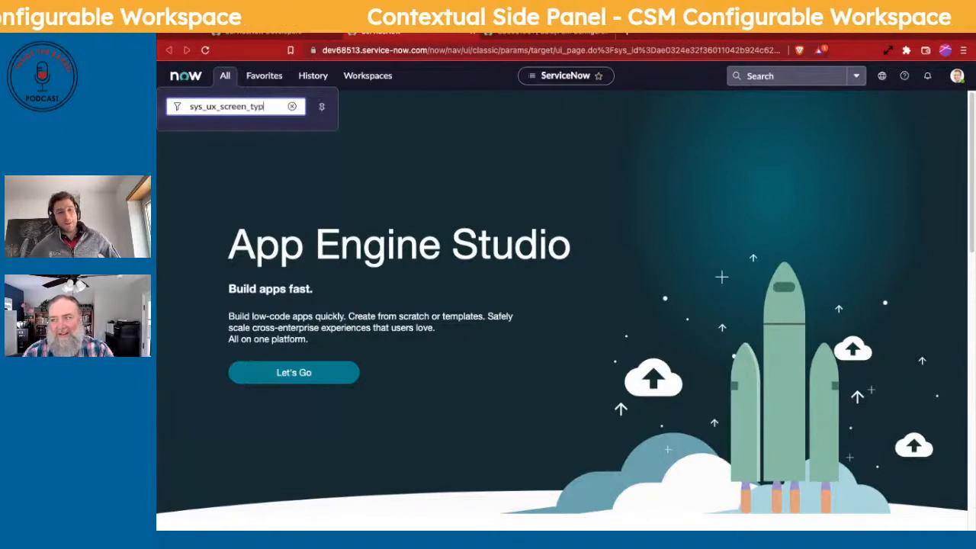
pyautogui.press('Enter')
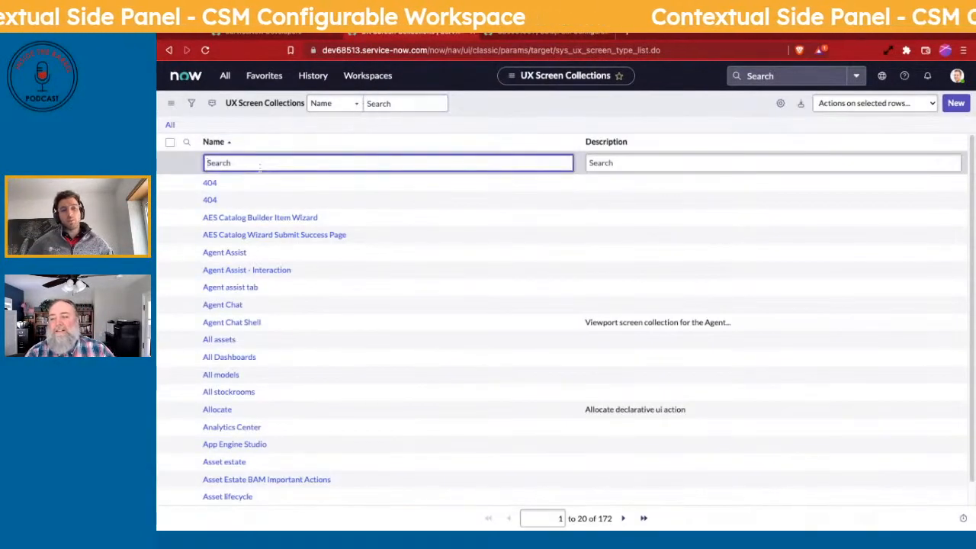
# - Filter collection names by *verify, leaving Constituent, Consumer and Contact Verify Screens
pyautogui.write('*verify')
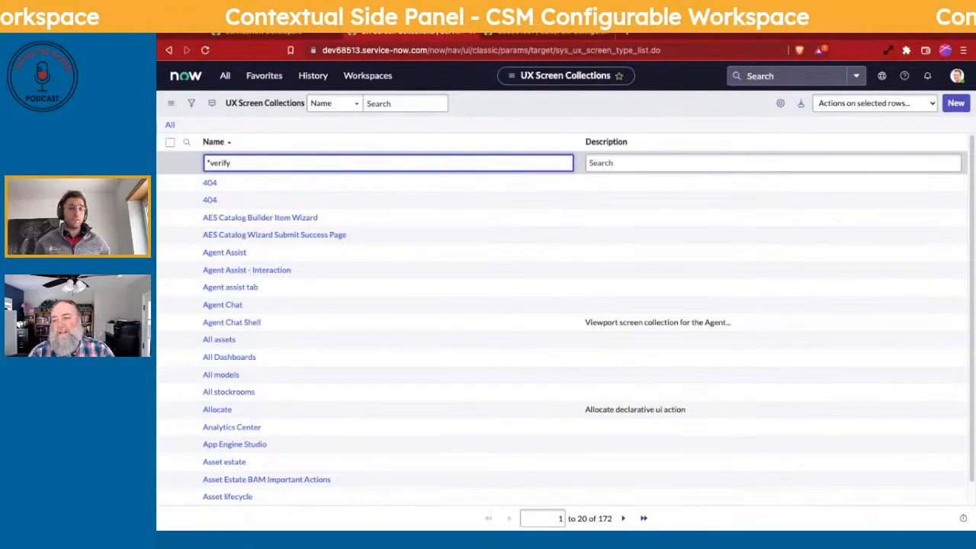
pyautogui.press('Enter')
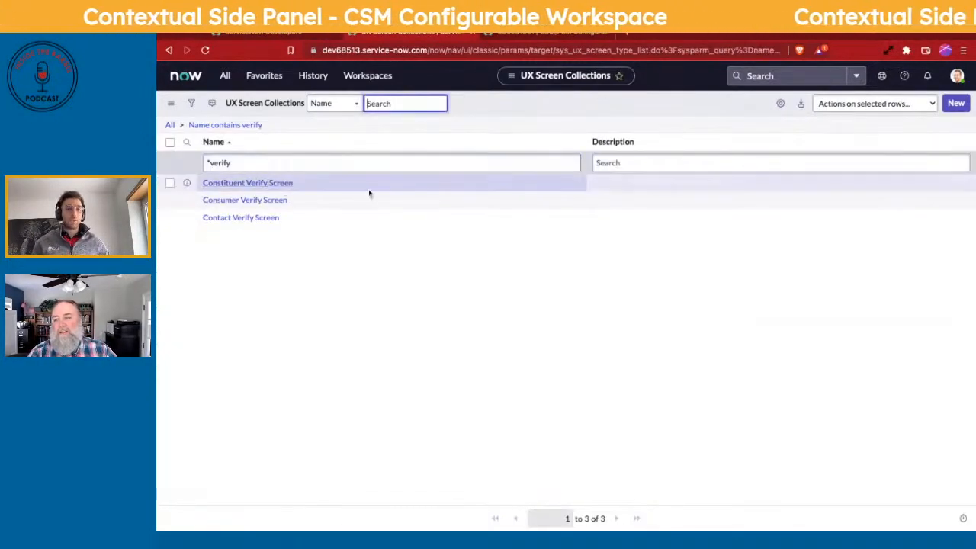
pyautogui.moveTo(265, 103)
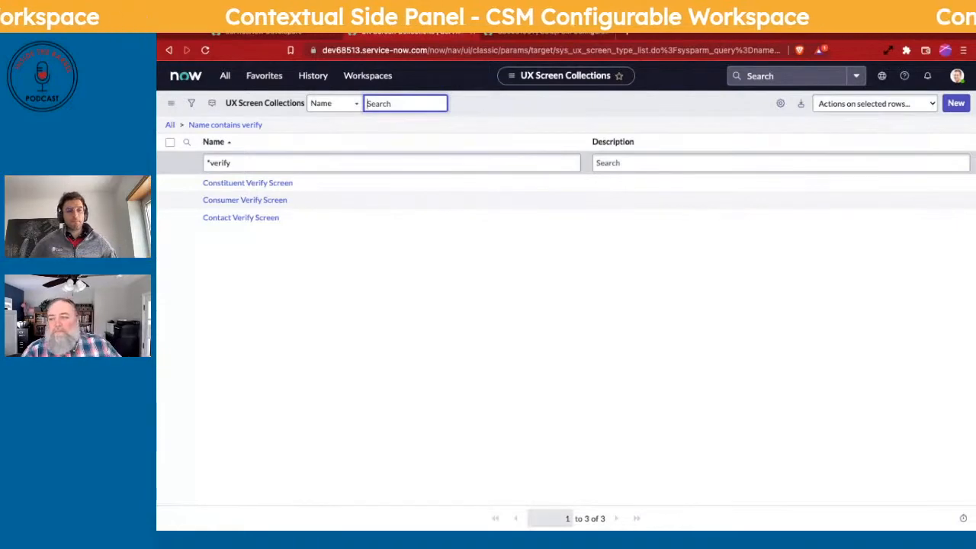
# - Open Constituent Verify Screen and view its contextual_sidebar UX app route
pyautogui.click(247, 182)
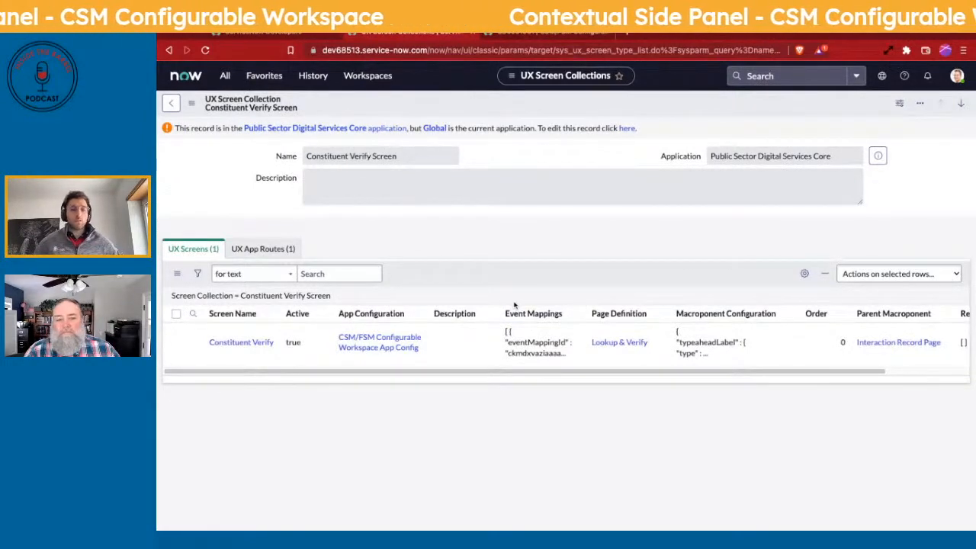
pyautogui.click(263, 249)
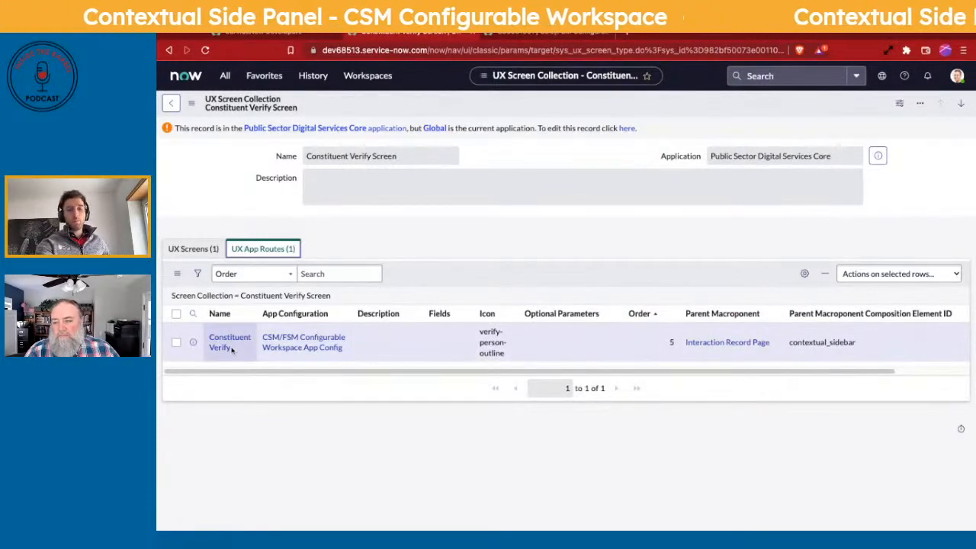
pyautogui.moveTo(304, 342)
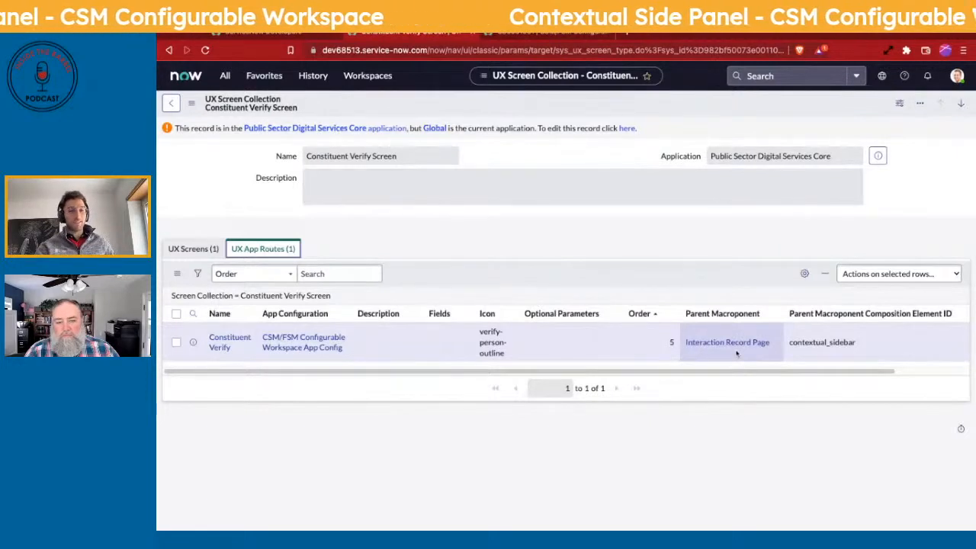
pyautogui.moveTo(727, 341)
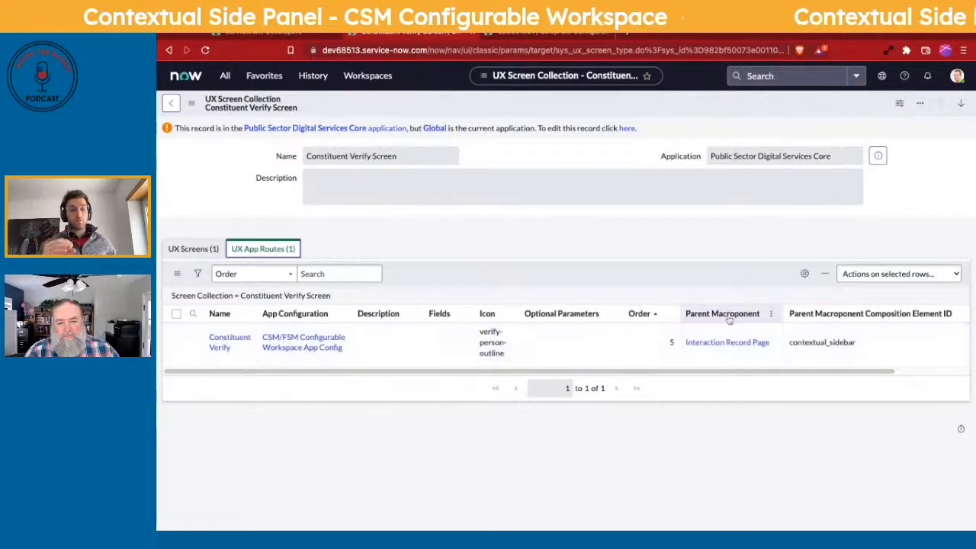
pyautogui.moveTo(723, 313)
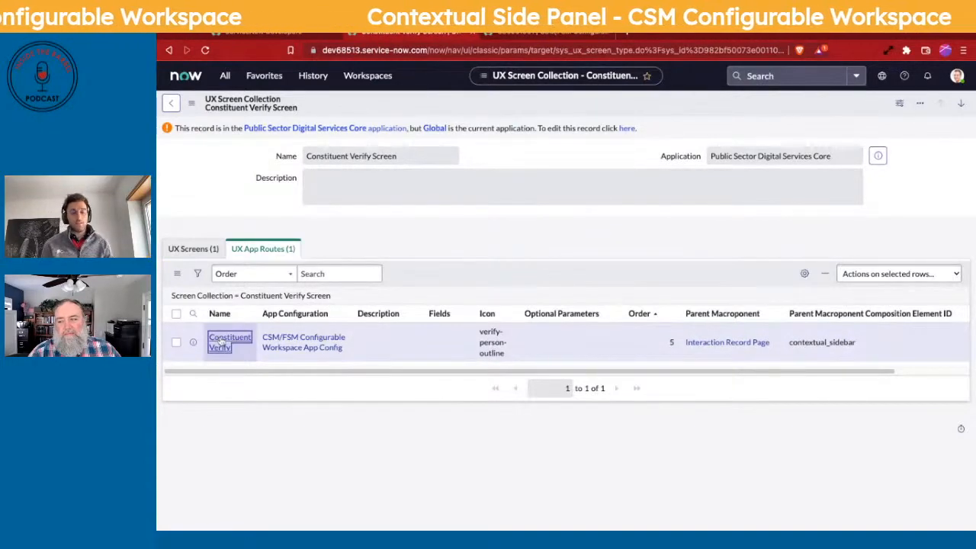
# - Open the Constituent Verify route and switch scope to Public Sector Digital Services Core
pyautogui.click(230, 342)
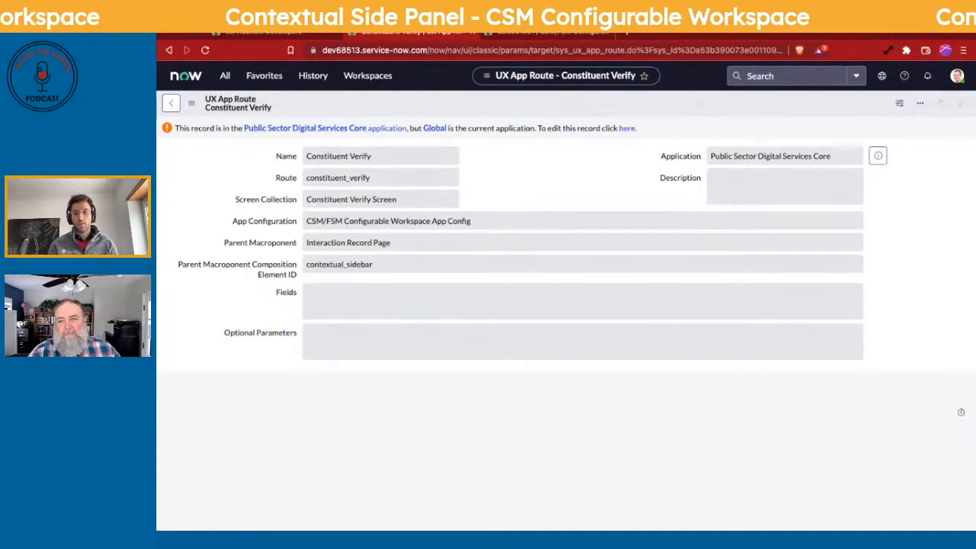
pyautogui.click(883, 76)
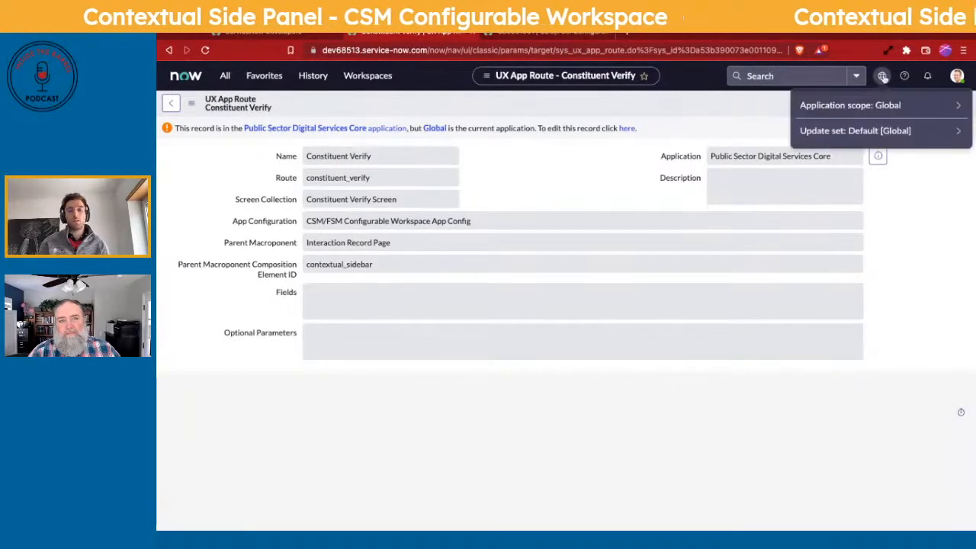
pyautogui.click(849, 105)
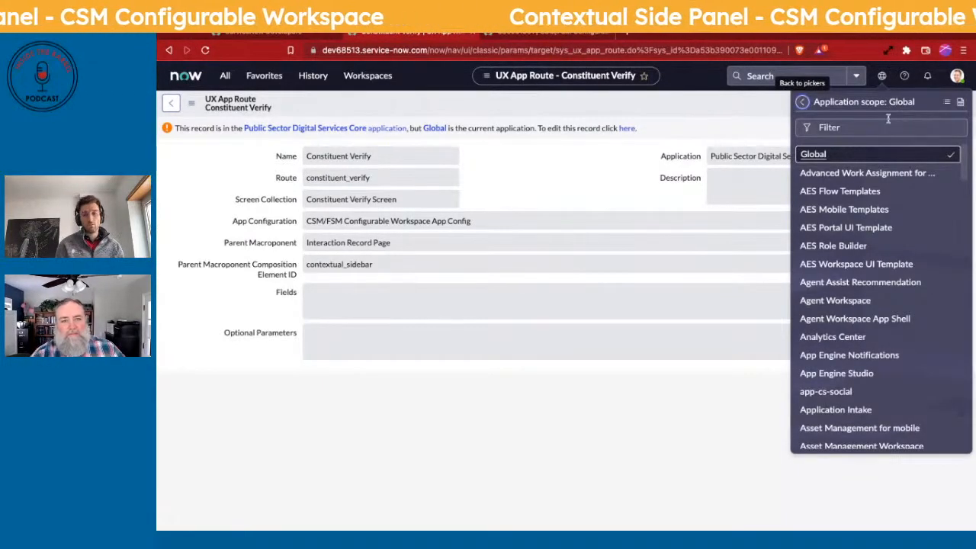
pyautogui.write('public')
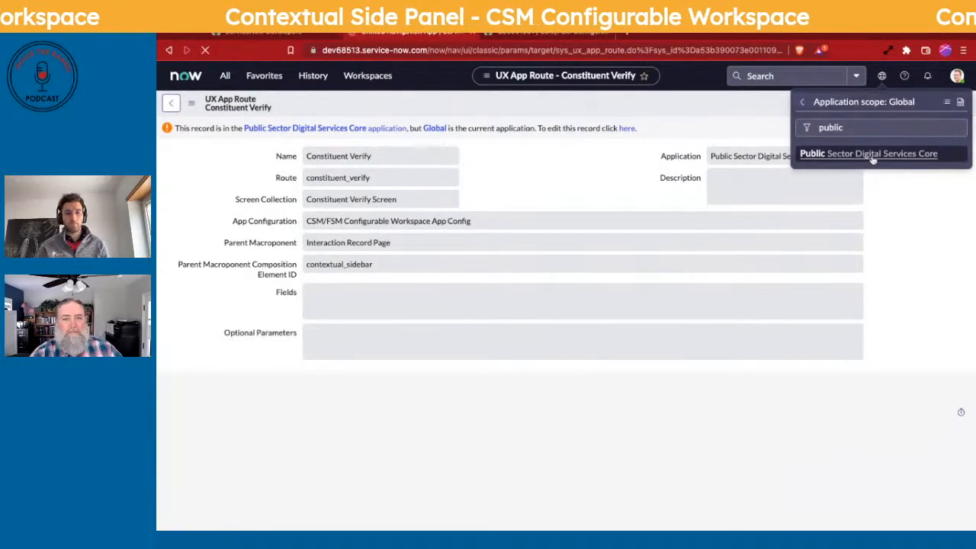
pyautogui.click(868, 153)
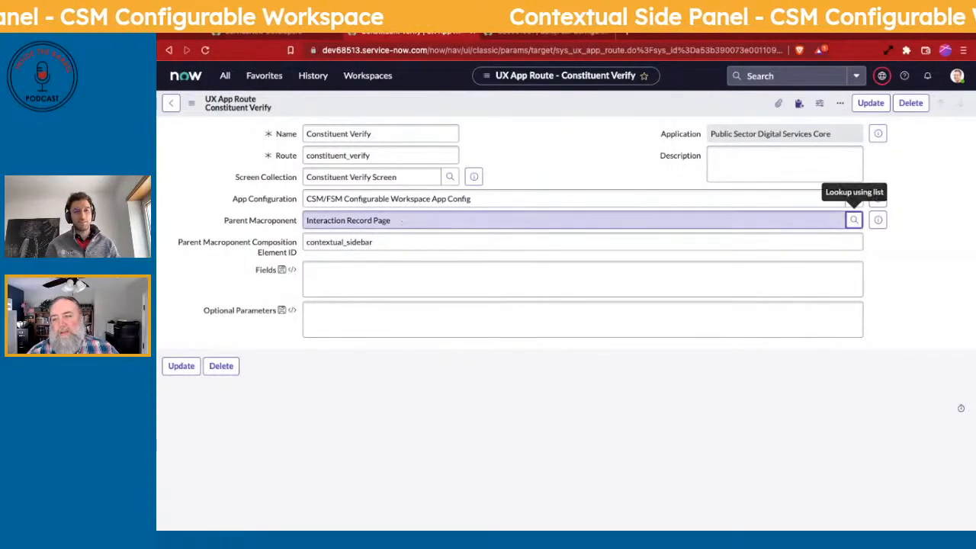
# - Change the parent macroponent from Interaction Record Page to Record and save the route
pyautogui.write('record')
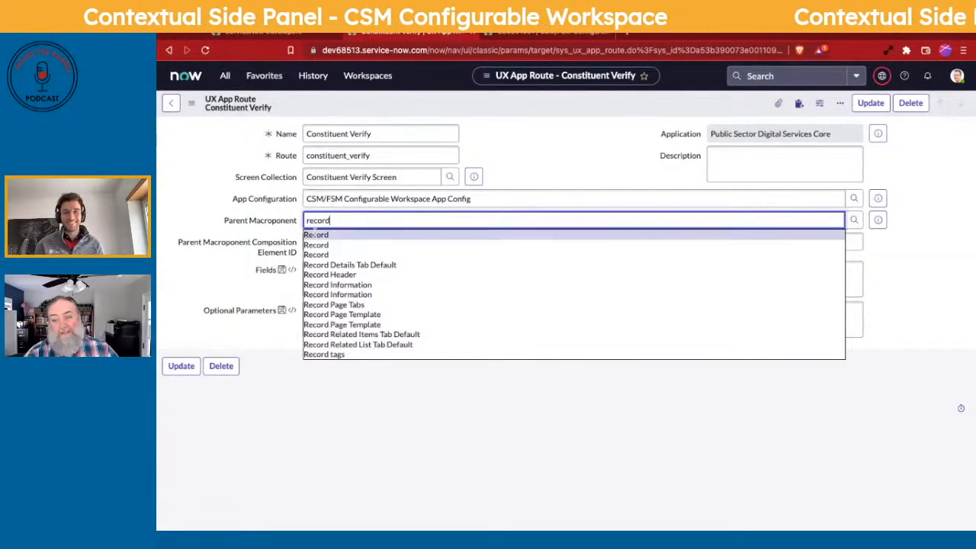
pyautogui.click(316, 245)
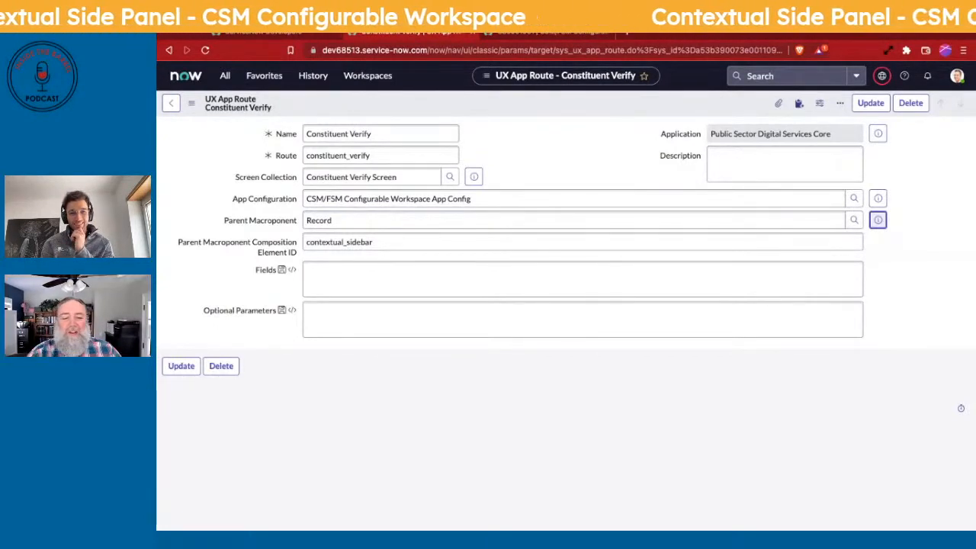
pyautogui.click(878, 220)
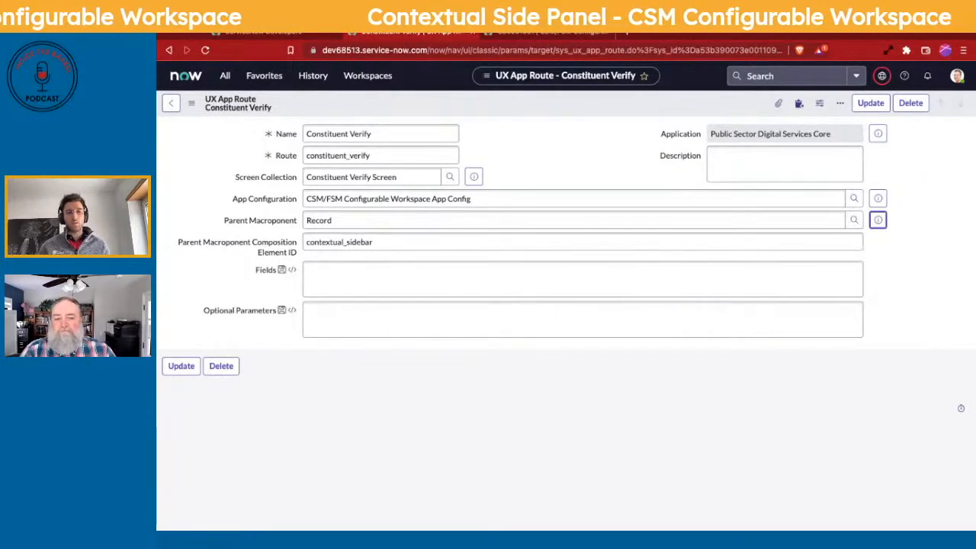
# - Switch to the workspace showing case CS0001001 with the Verify Constituent side panel
pyautogui.click(582, 318)
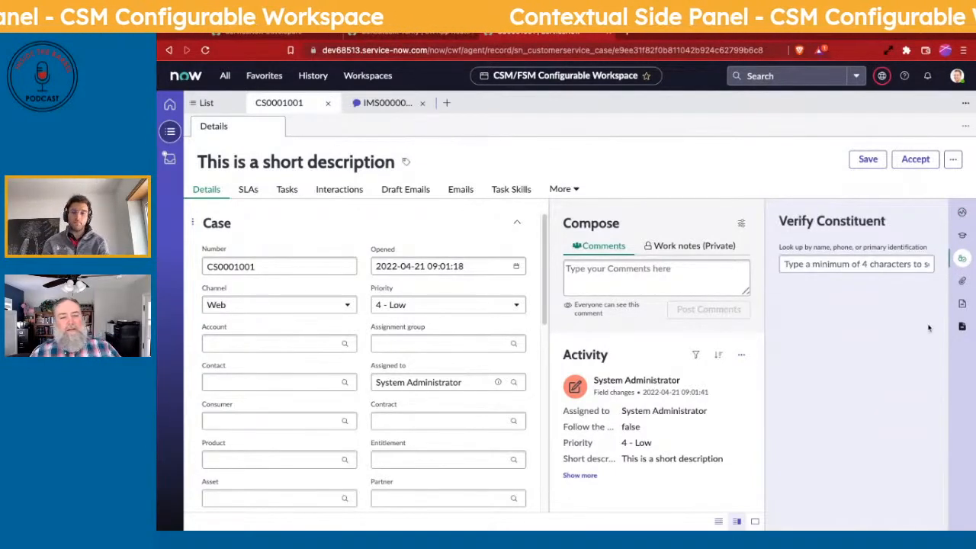
pyautogui.moveTo(928, 341)
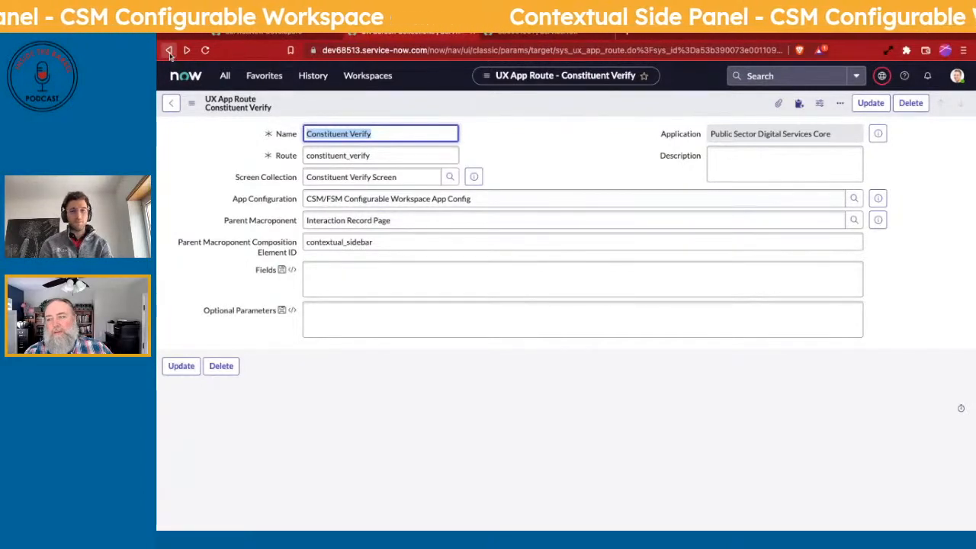
# - Reopen Constituent Verify Screen from History, showing routes under Record and Interaction Record Page
pyautogui.click(582, 319)
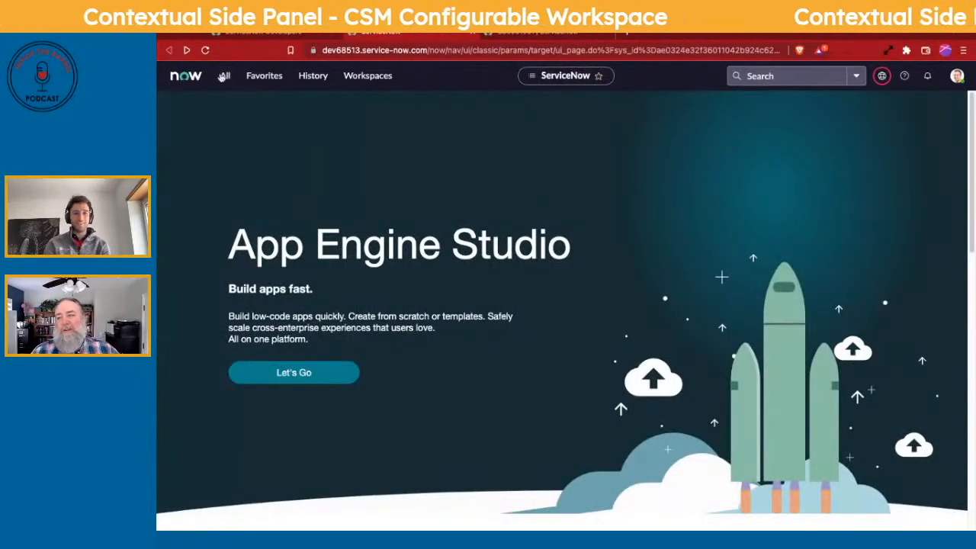
pyautogui.click(313, 75)
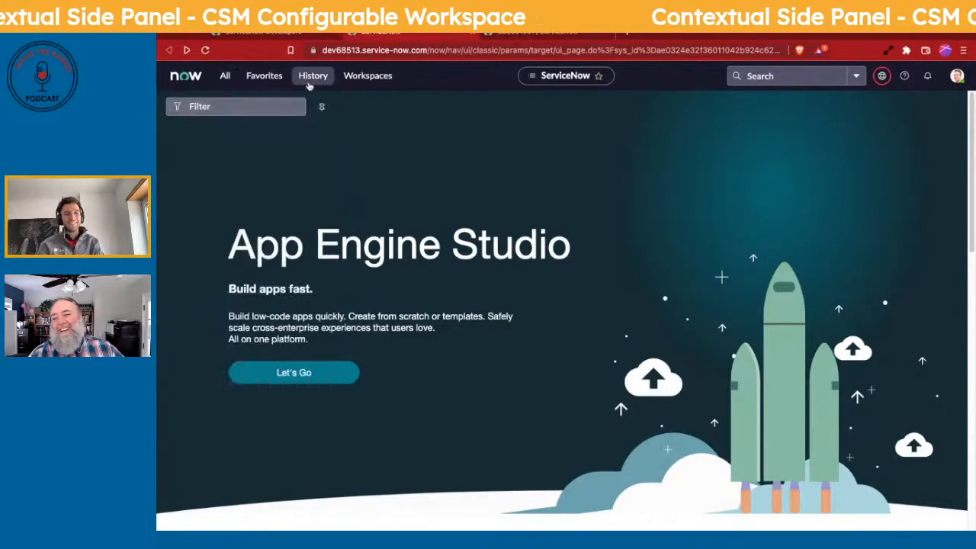
pyautogui.click(313, 75)
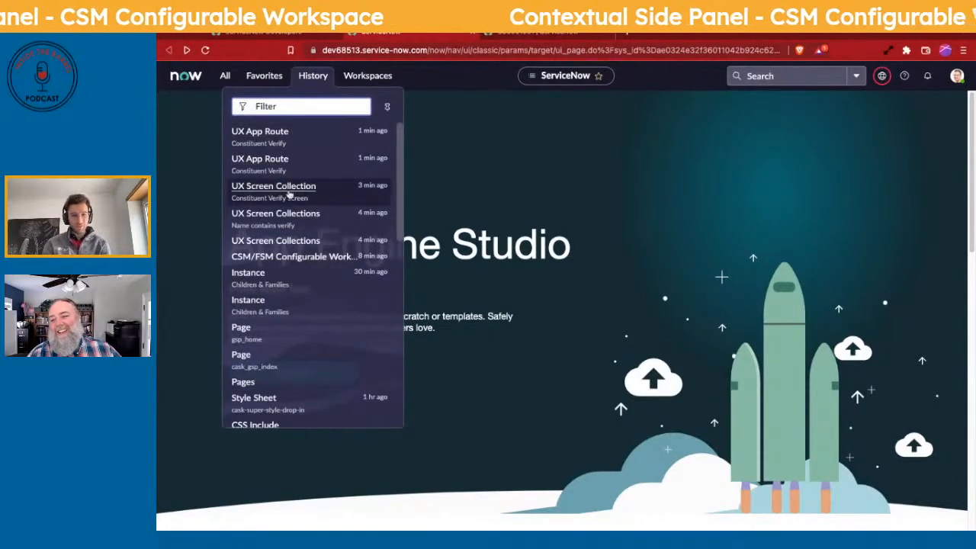
pyautogui.click(273, 190)
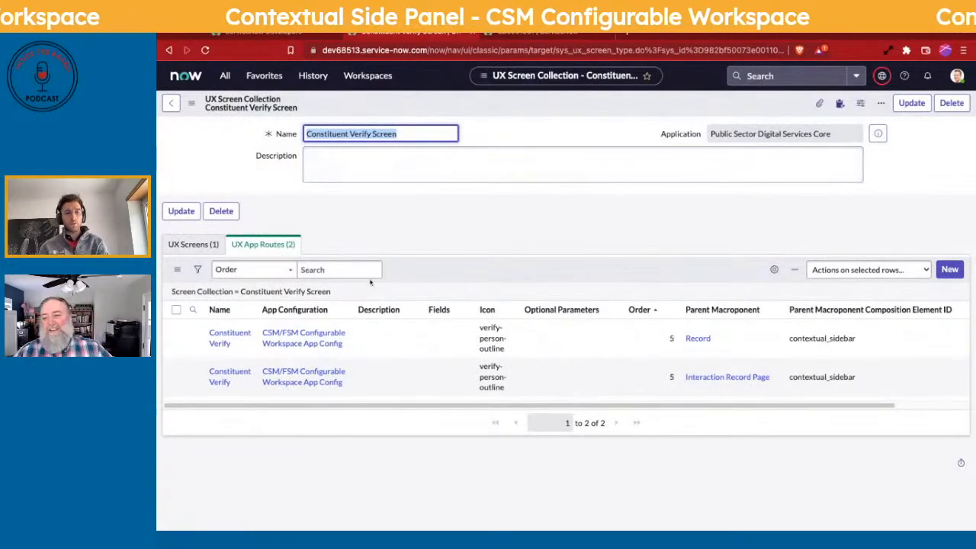
# - Open the Constituent Verify UX screen and preview its scripted screen condition
pyautogui.click(193, 245)
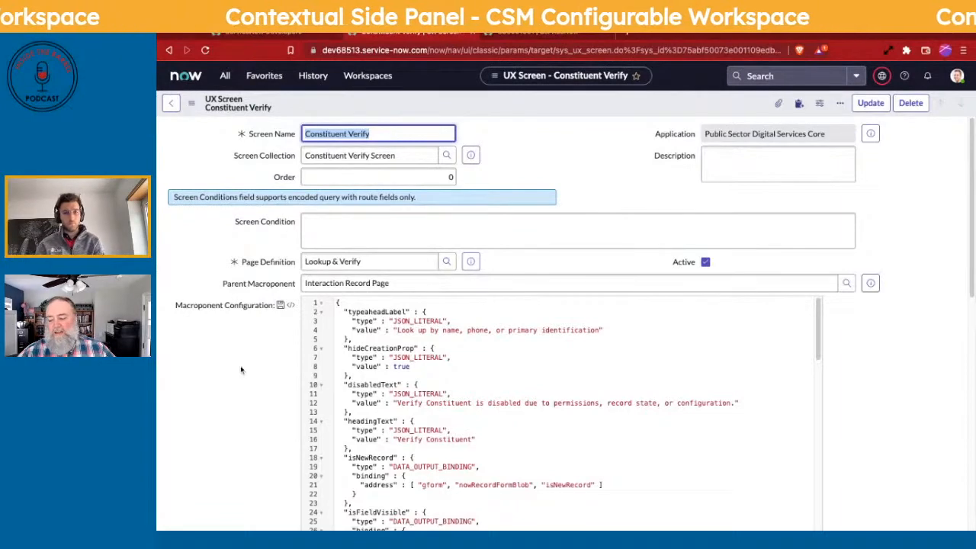
pyautogui.scroll(-3)
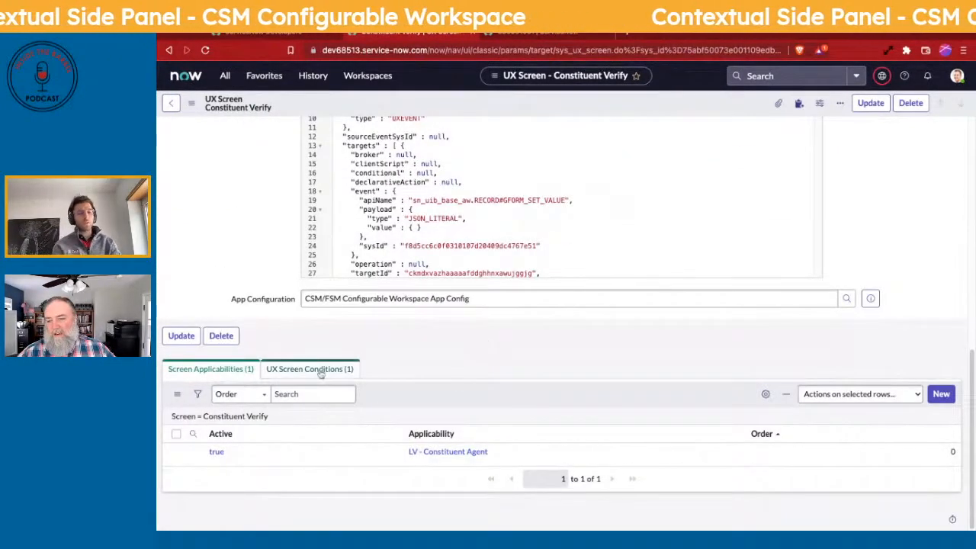
pyautogui.click(309, 369)
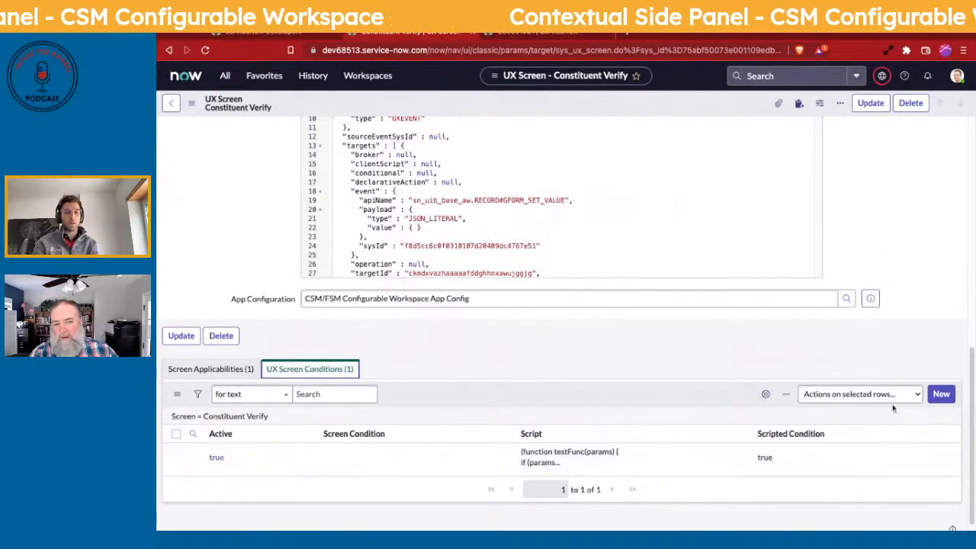
pyautogui.click(942, 394)
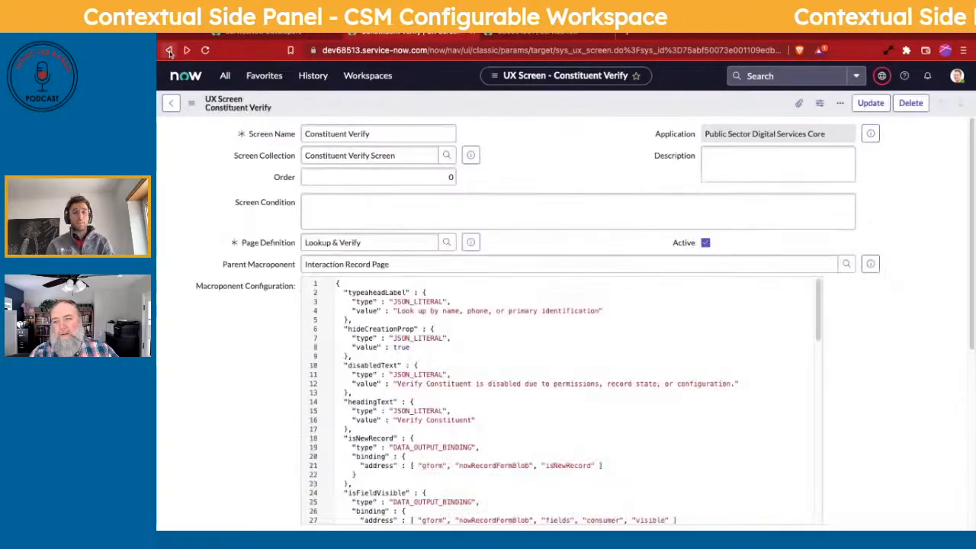
pyautogui.scroll(-3)
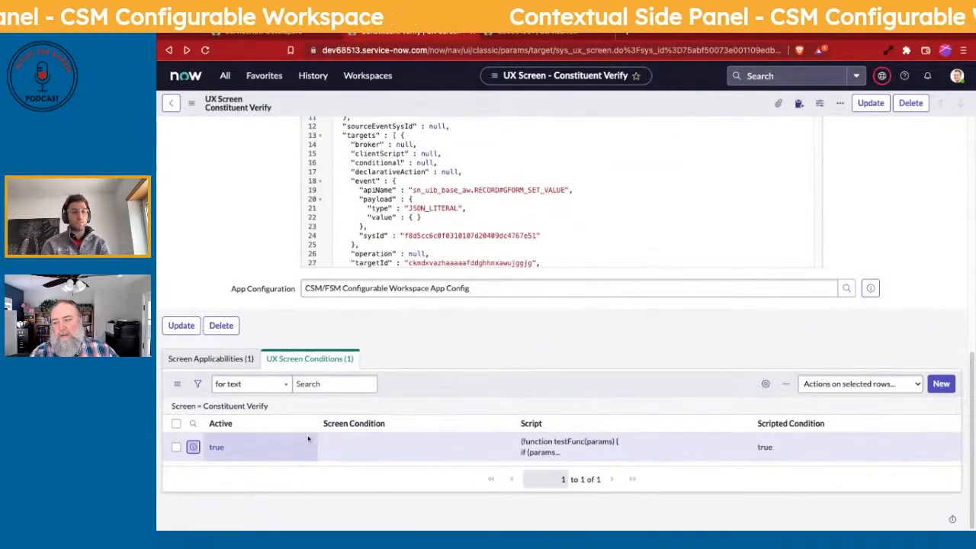
pyautogui.click(193, 447)
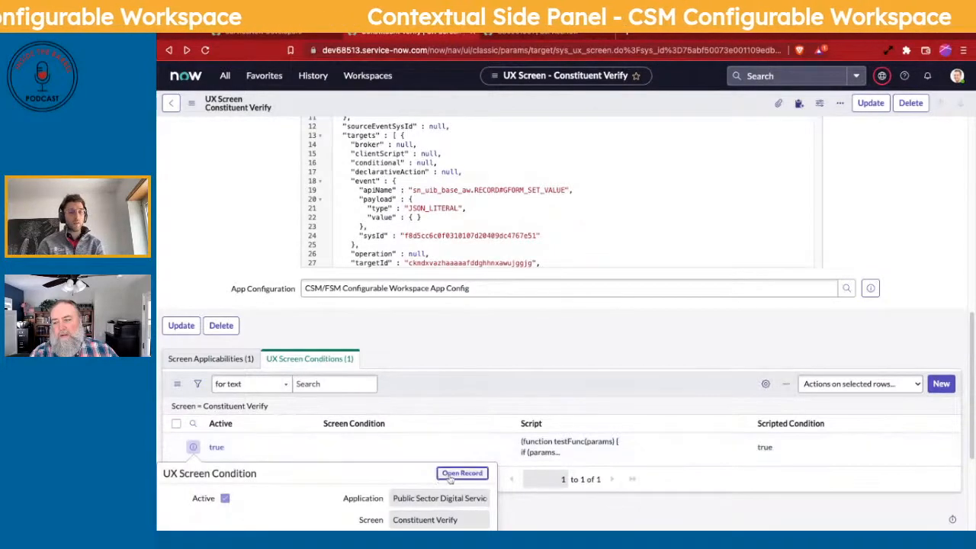
pyautogui.click(462, 474)
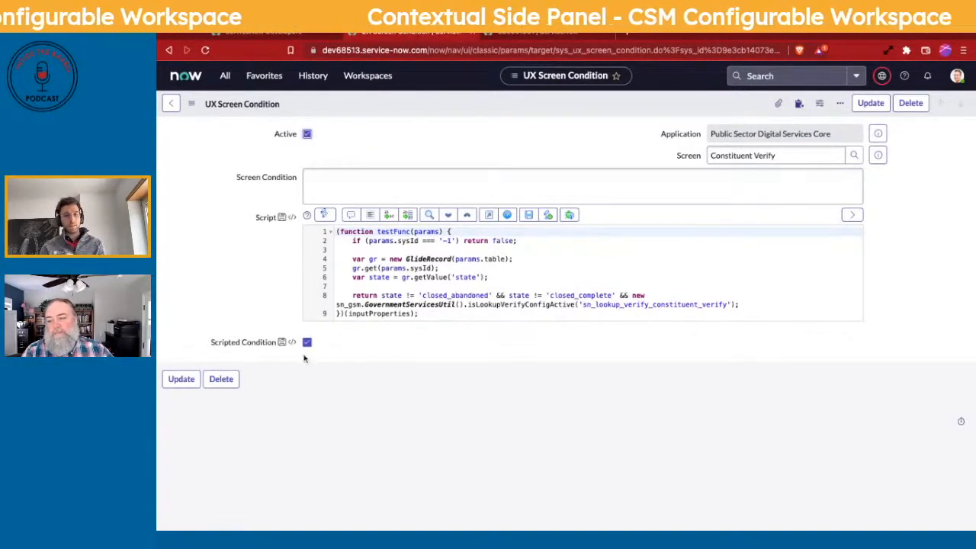
pyautogui.click(307, 342)
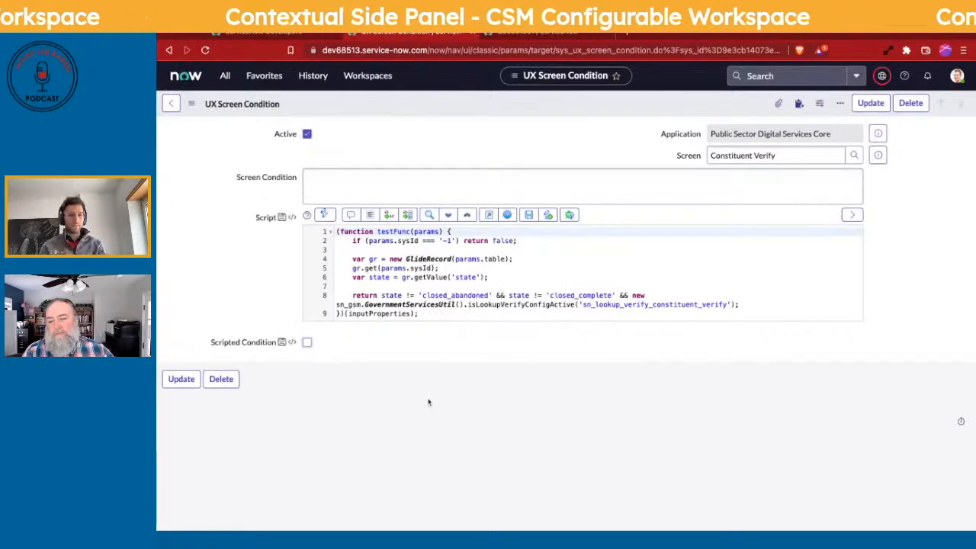
pyautogui.click(307, 341)
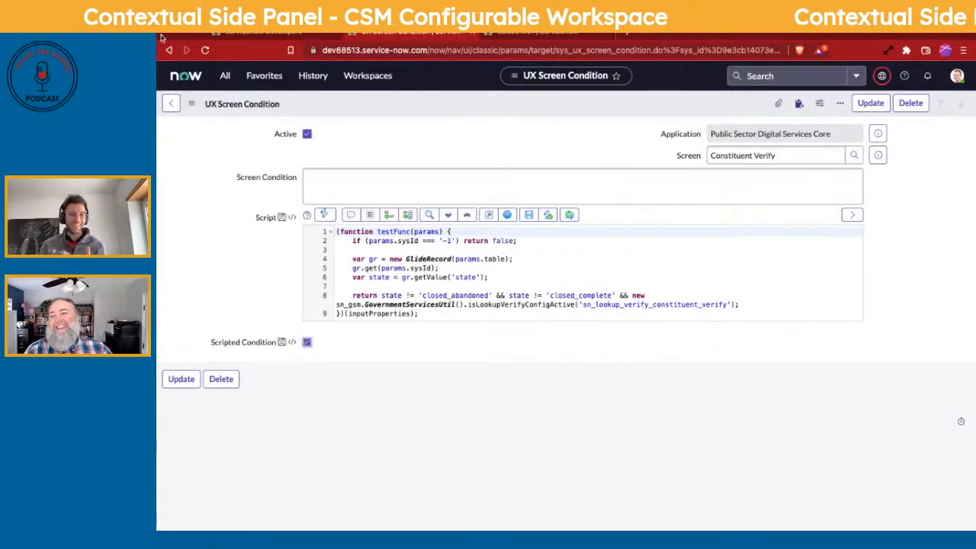
pyautogui.click(170, 51)
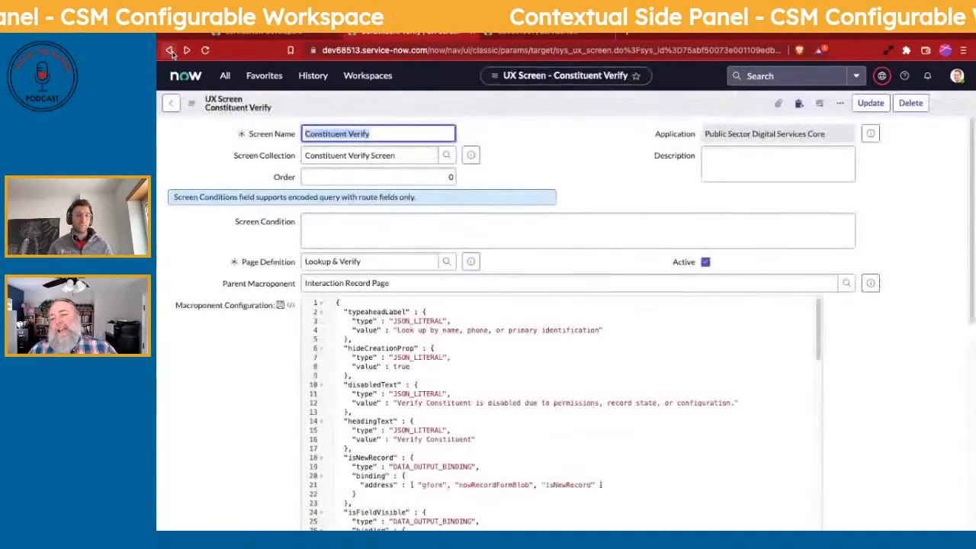
# - Create a new screen condition for Constituent Verify and focus its Screen Condition field
pyautogui.scroll(-3)
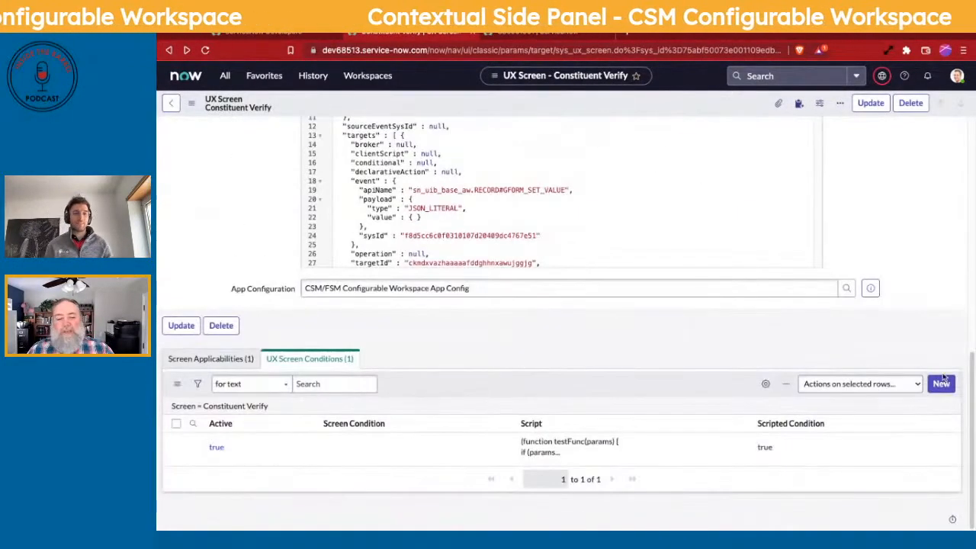
pyautogui.click(941, 384)
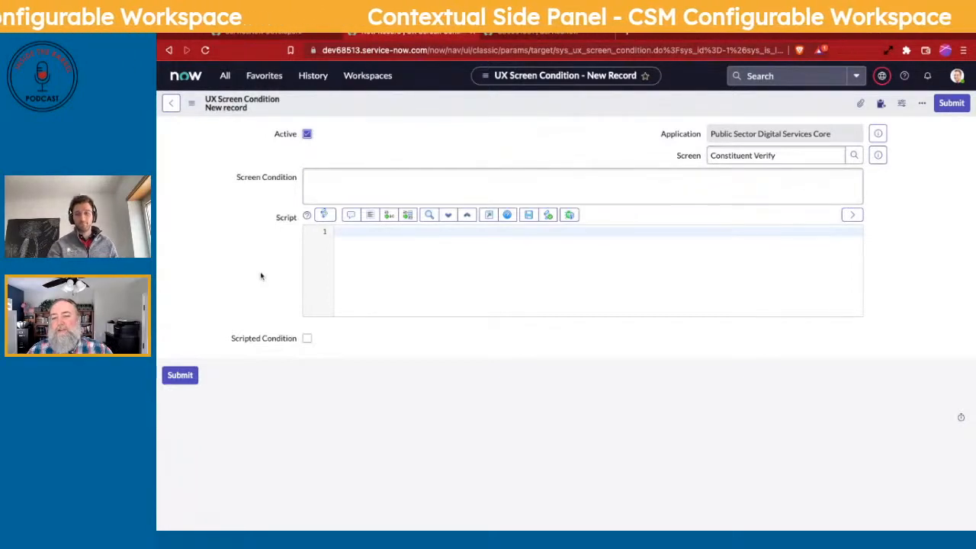
pyautogui.click(582, 185)
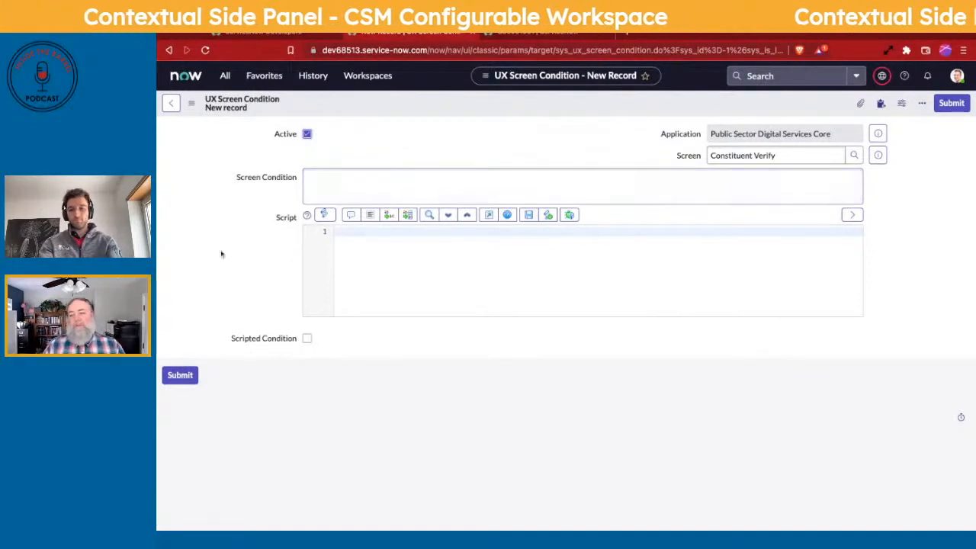
pyautogui.click(582, 185)
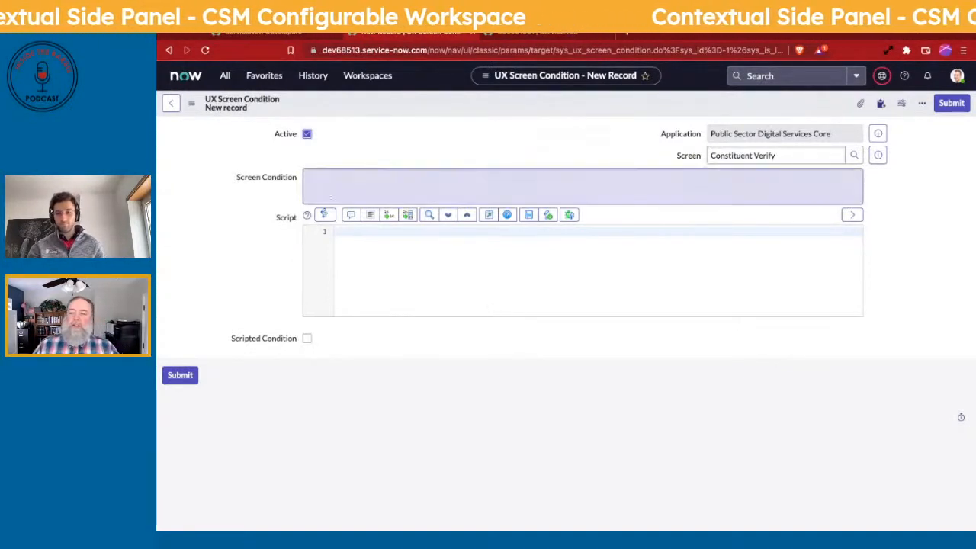